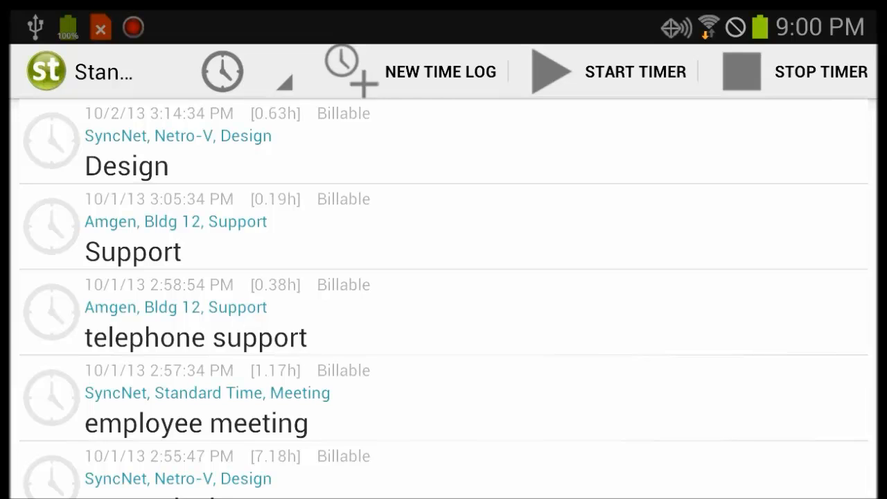
- Browse the Support time log, then open the Amgen 120-mile ($67.80) mileage expense's billing and extras
left_click(222, 71)
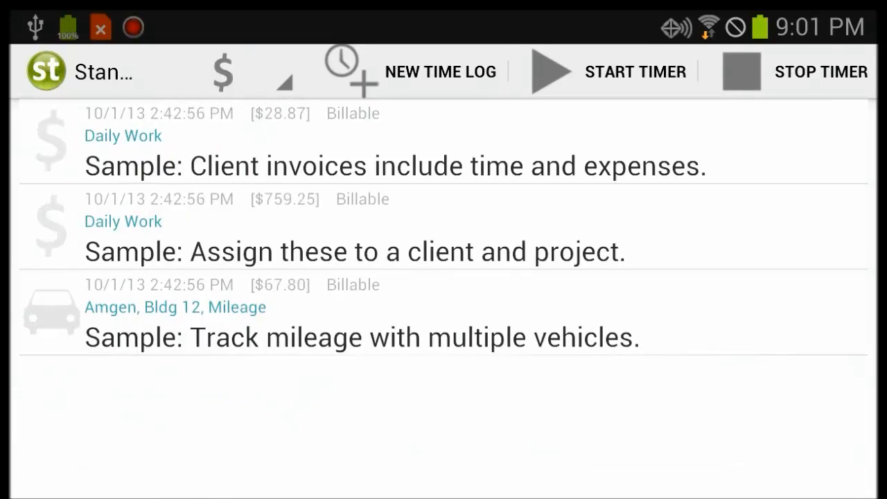
left_click(222, 72)
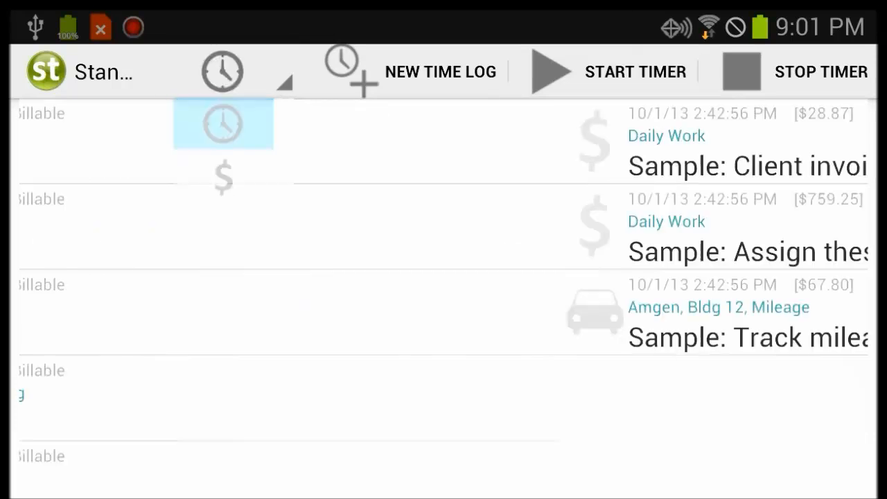
left_click(223, 123)
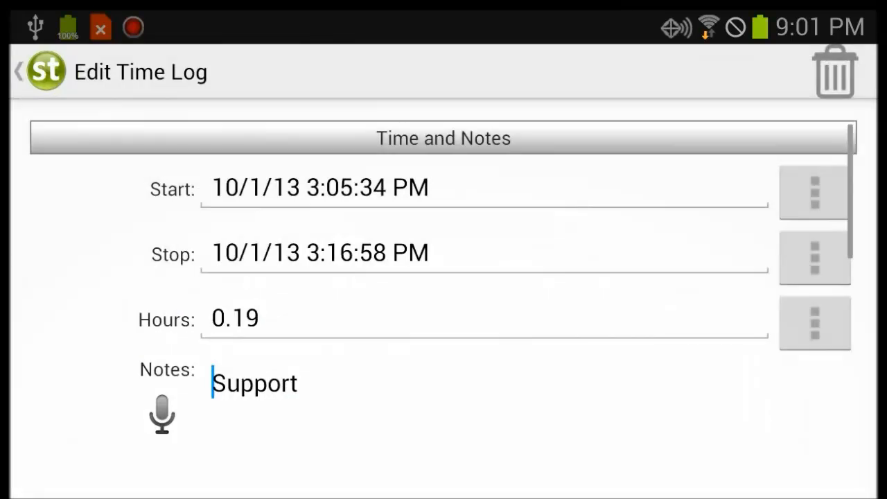
scroll("down", 3)
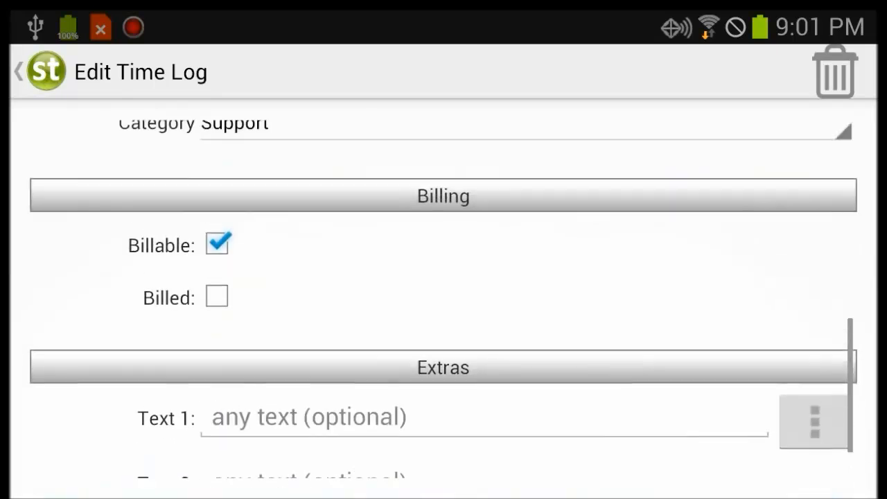
scroll("down", 3)
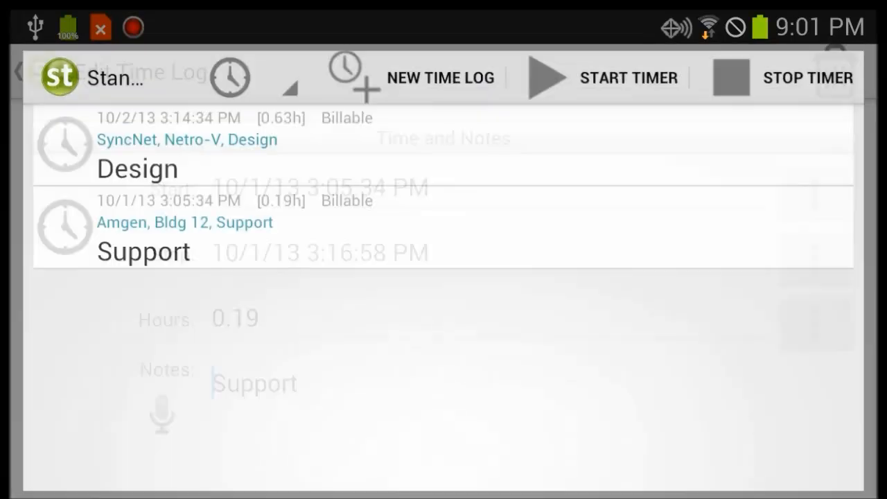
left_click(222, 77)
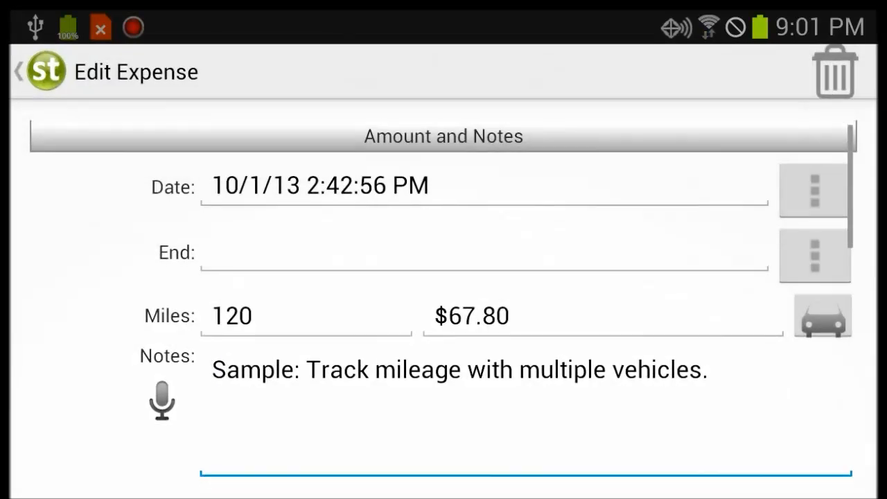
scroll("down", 3)
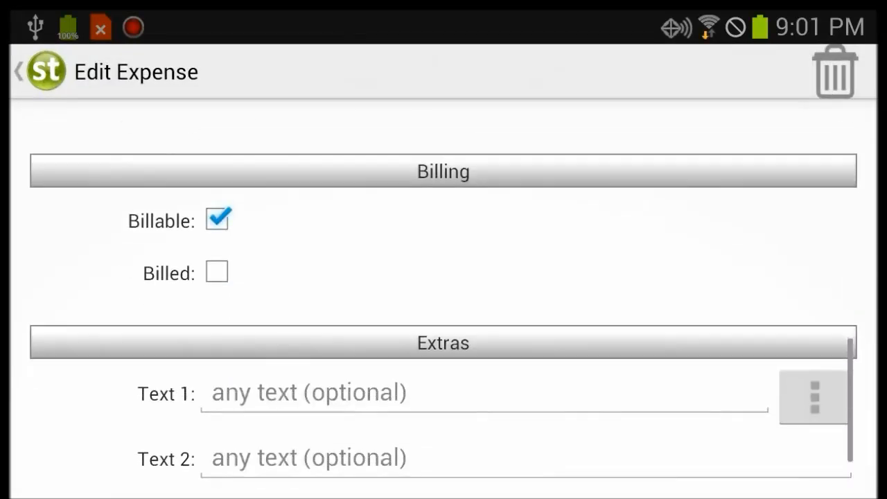